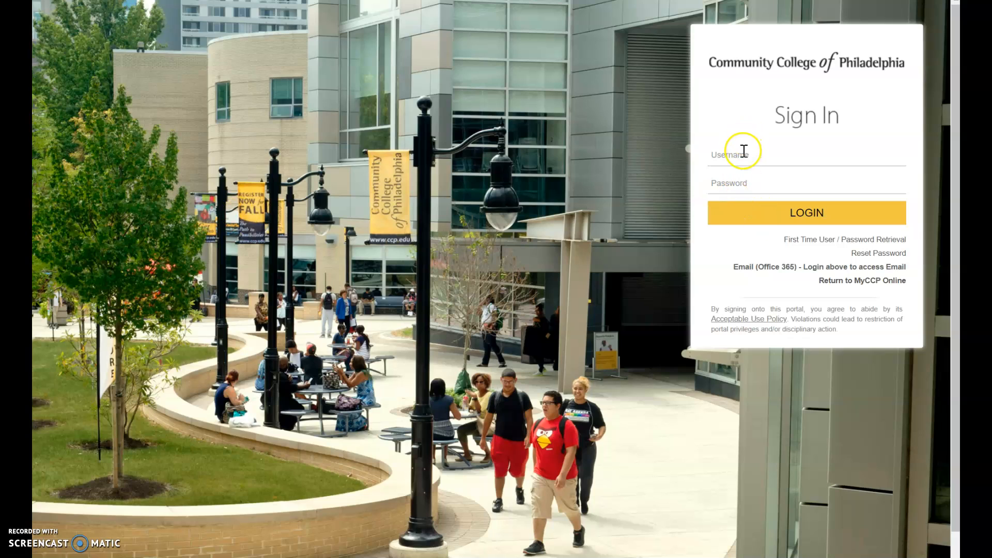
{"action": "type", "text": "dgarritybenjamin"}
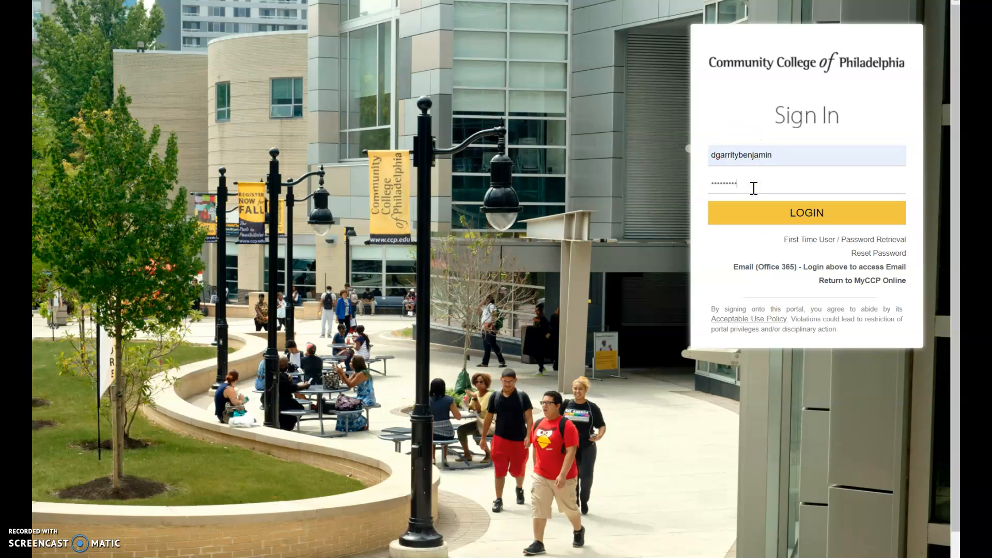
{"action": "left_click", "coordinate": [806, 212]}
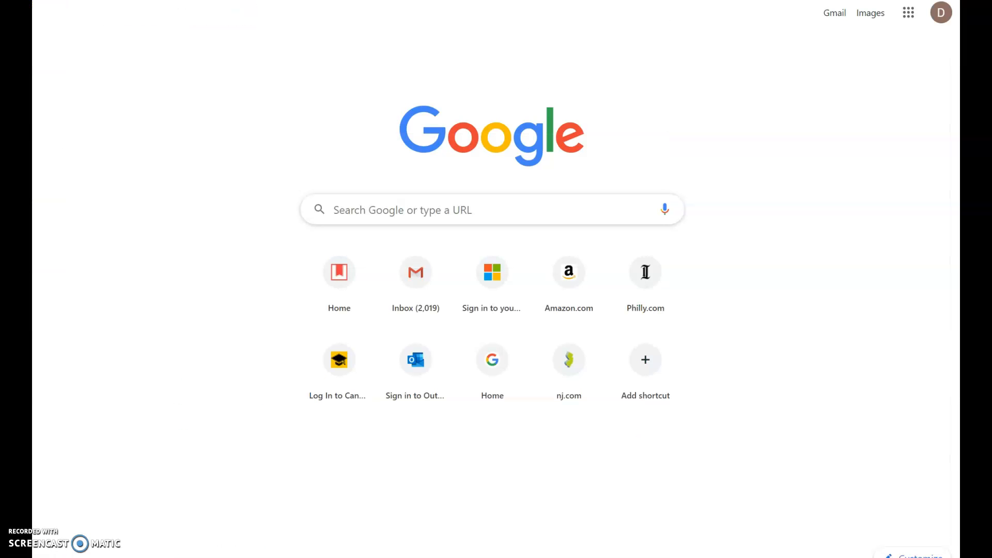
Search Google for 'my ccp', reach the portal sign-in page and log in to the home page
{"action": "type", "text": "my ccp login"}
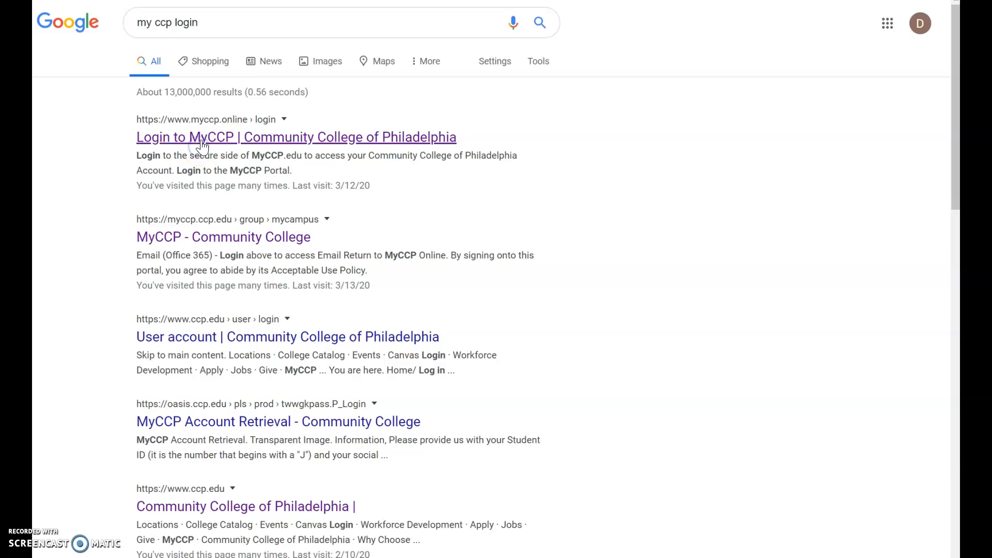
{"action": "left_click", "coordinate": [295, 136]}
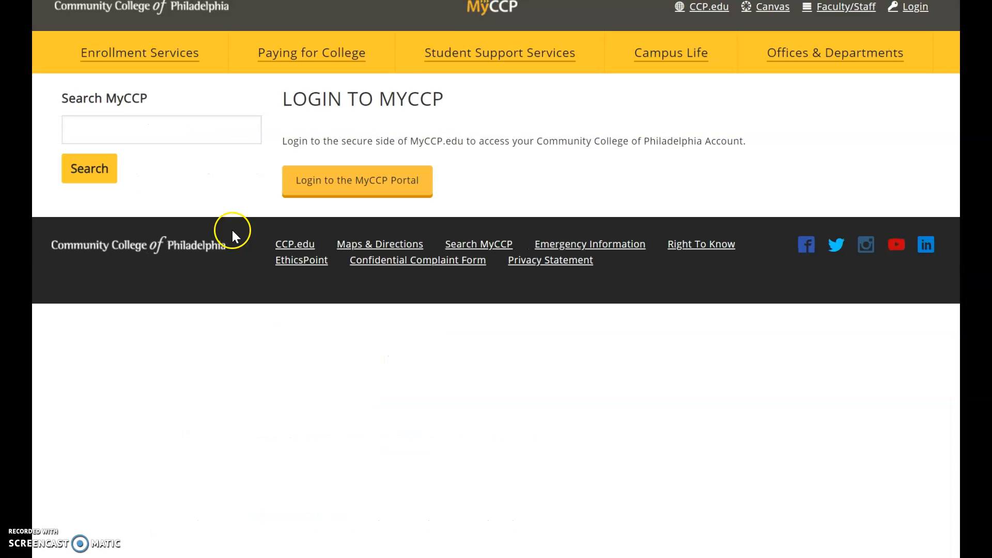
{"action": "mouse_move", "coordinate": [603, 240]}
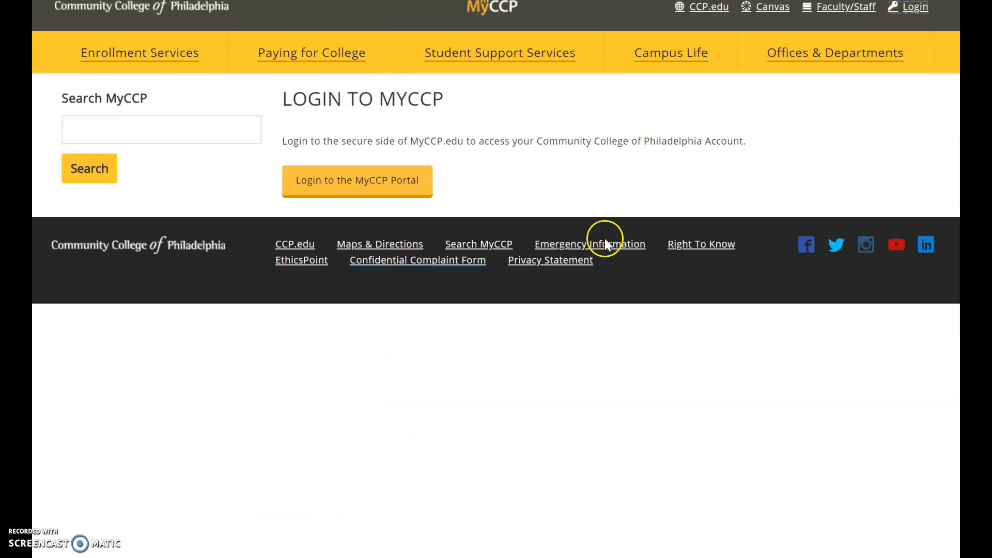
{"action": "left_click", "coordinate": [356, 181]}
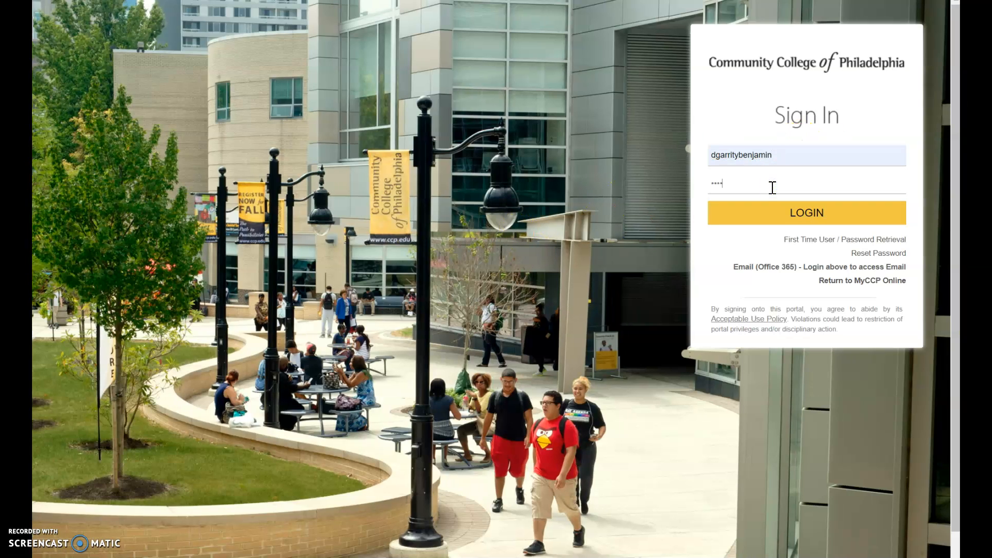
{"action": "left_click", "coordinate": [806, 212]}
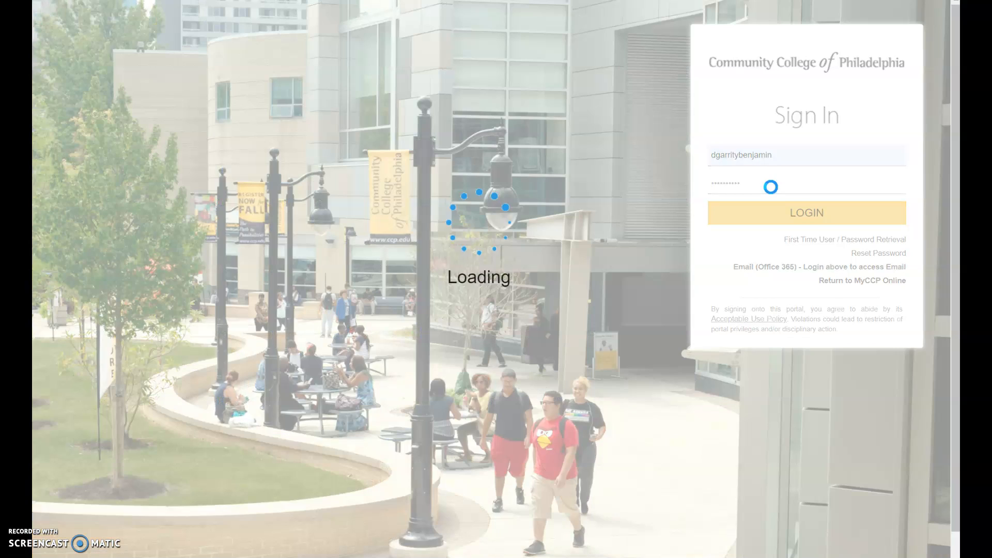
{"action": "left_click", "coordinate": [805, 212]}
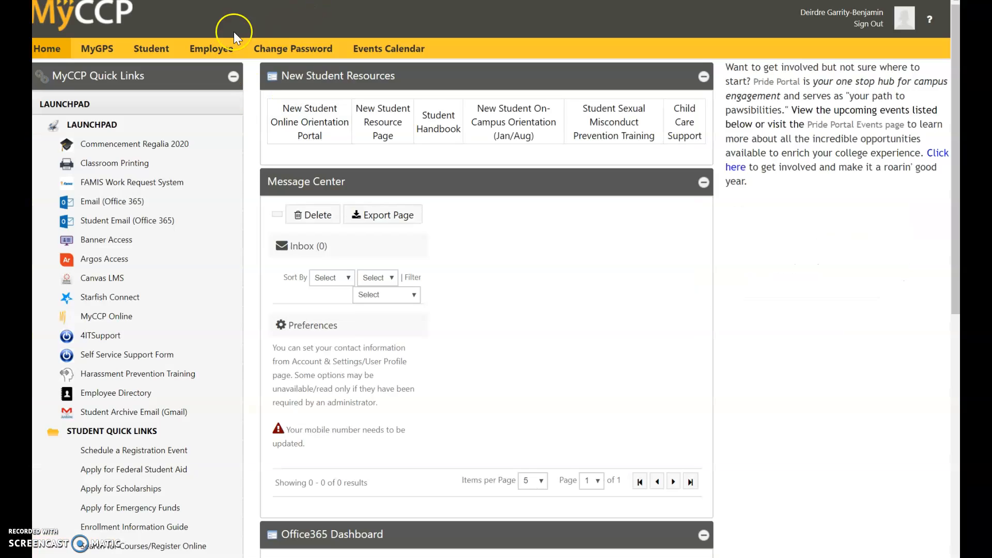
From the college Library site, reach A-Z Databases and launch Academic Video Online (AVON)
{"action": "left_click", "coordinate": [150, 48]}
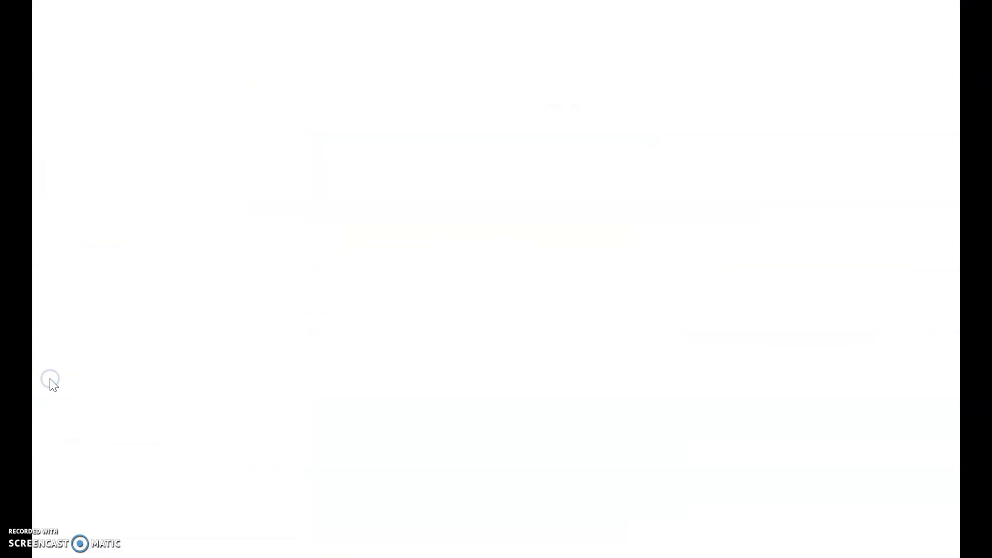
{"action": "left_click", "coordinate": [75, 378]}
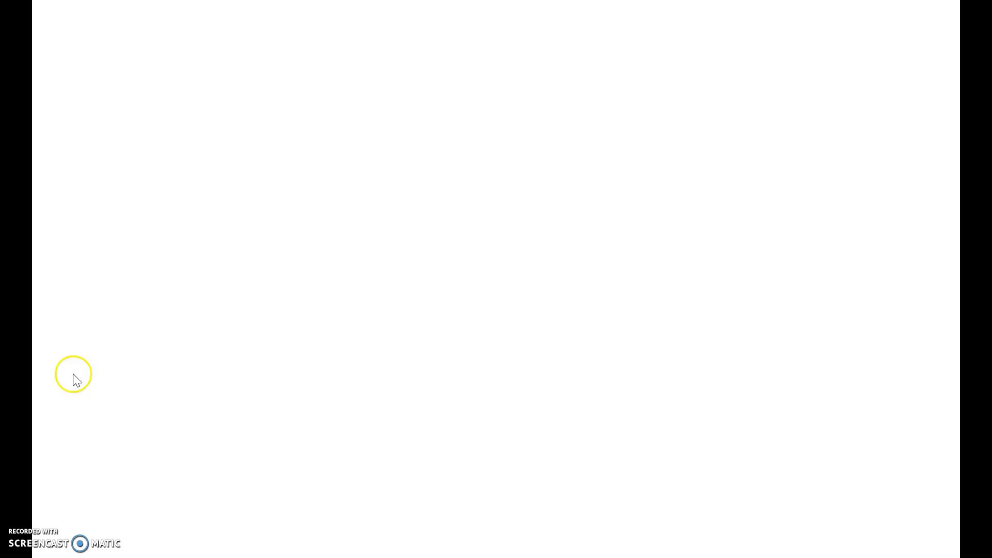
{"action": "mouse_move", "coordinate": [409, 470]}
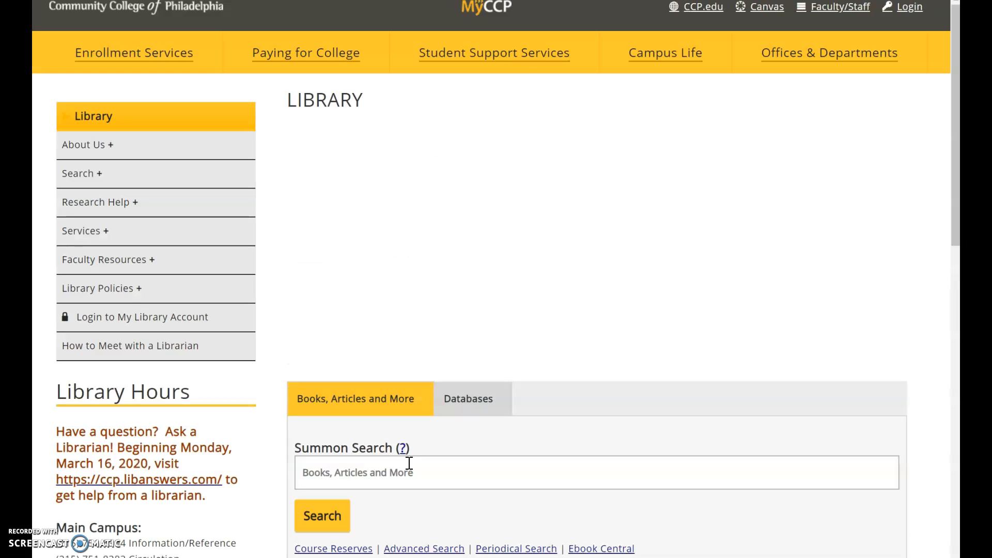
{"action": "left_click", "coordinate": [467, 398]}
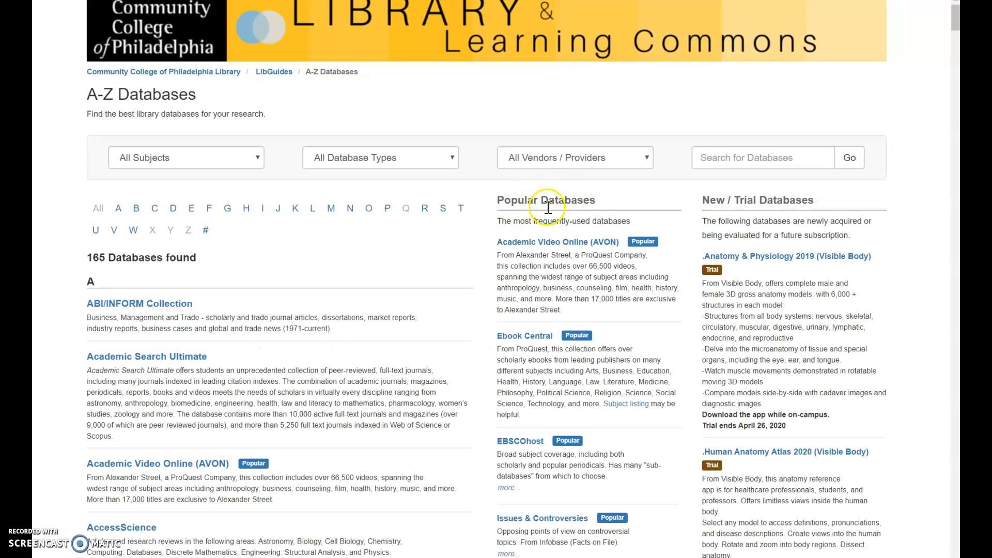
{"action": "mouse_move", "coordinate": [524, 247]}
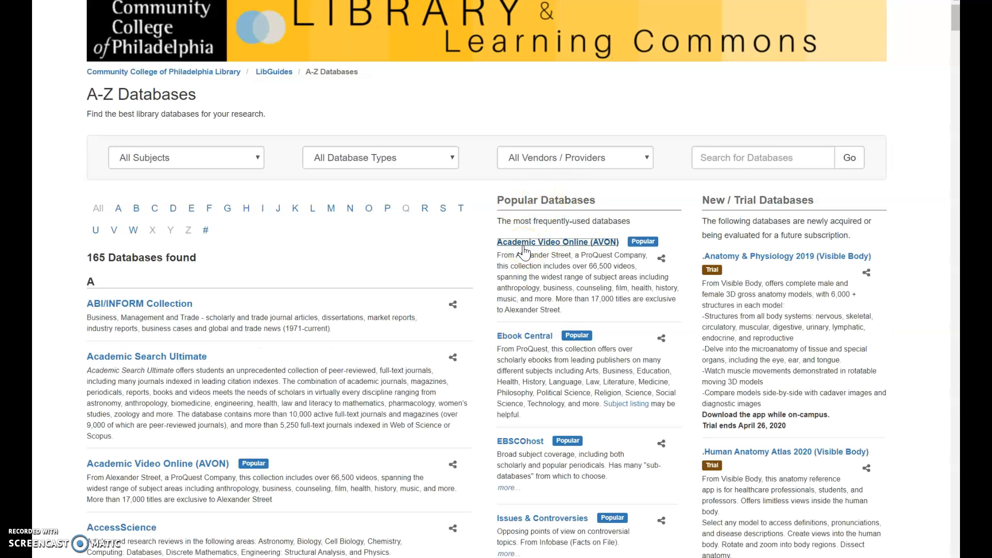
{"action": "left_click", "coordinate": [557, 242]}
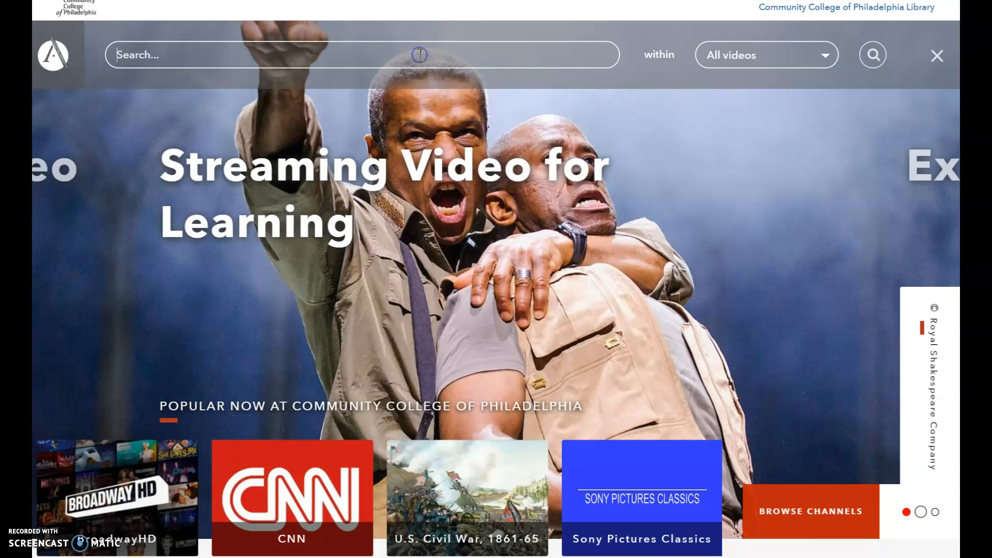
Search AVON for 'lost language', play the 'Languages Lost and Found' documentary, then pause it
{"action": "type", "text": "lost lan"}
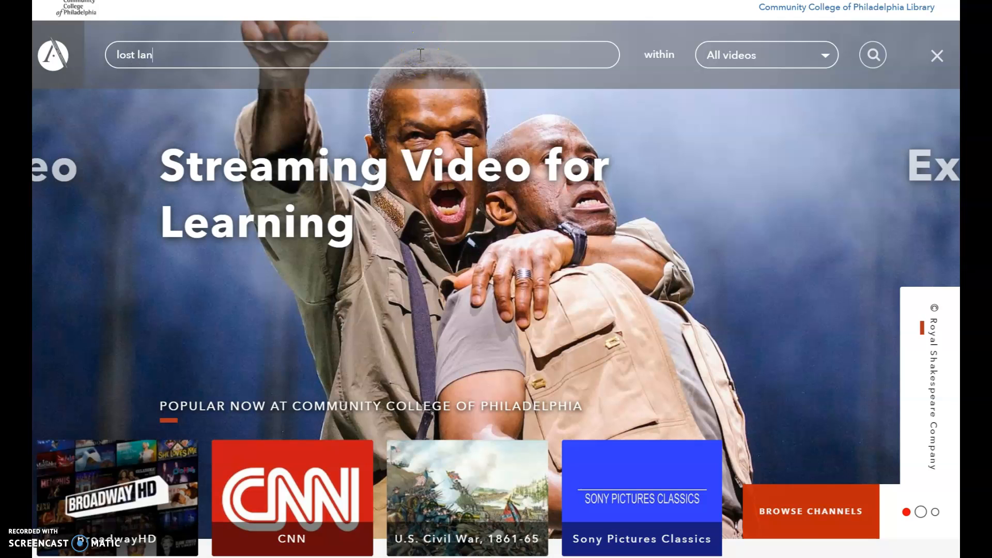
{"action": "type", "text": "guag"}
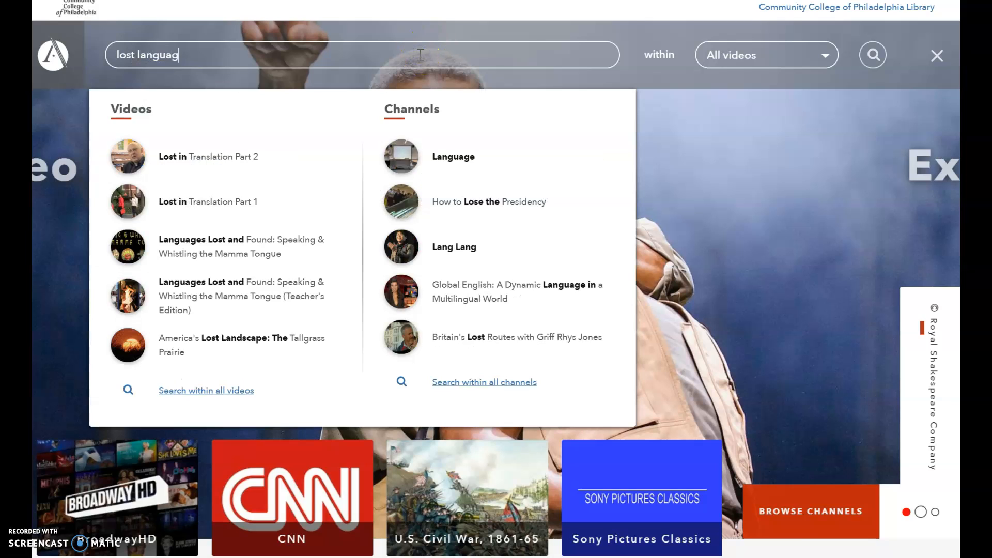
{"action": "left_click", "coordinate": [872, 54]}
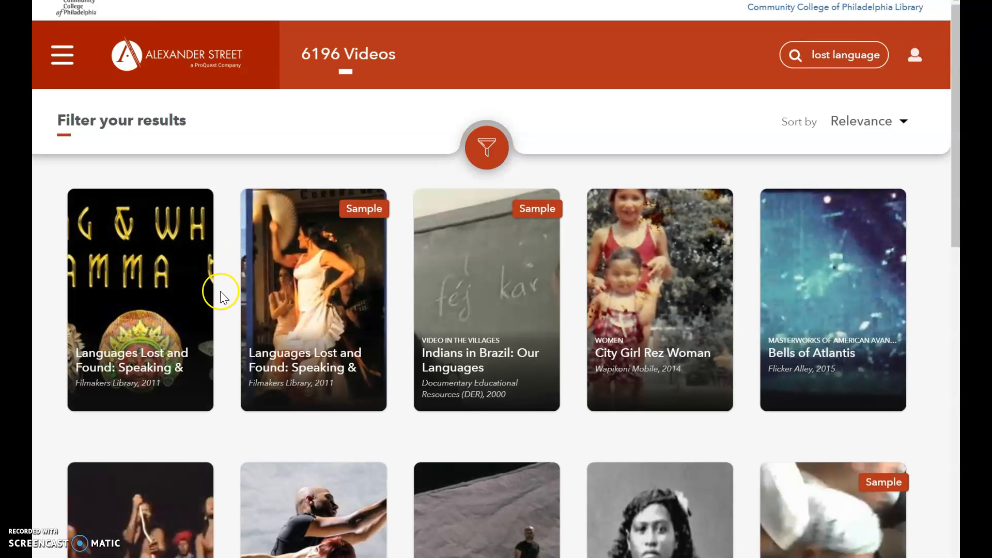
{"action": "mouse_move", "coordinate": [132, 307]}
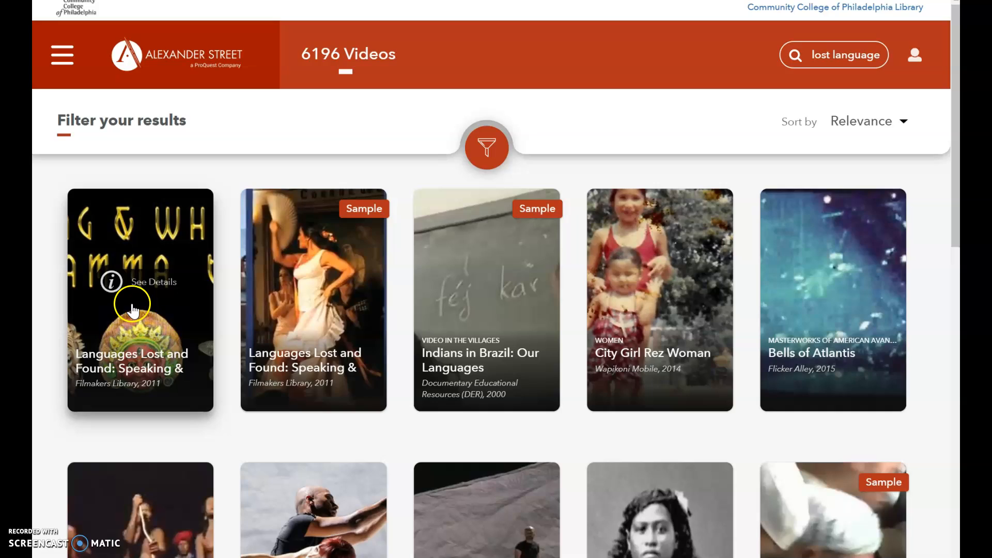
{"action": "left_click", "coordinate": [140, 300]}
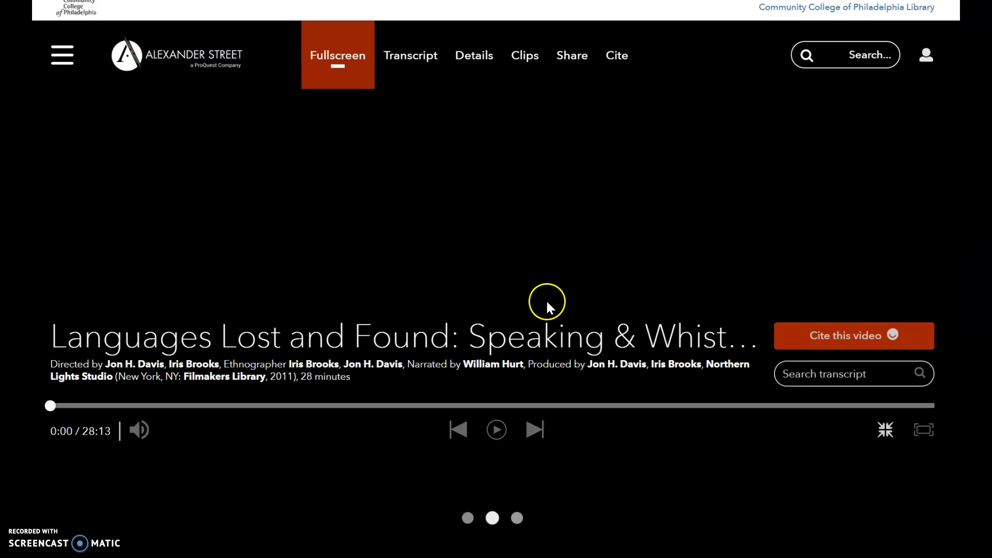
{"action": "left_click", "coordinate": [495, 429]}
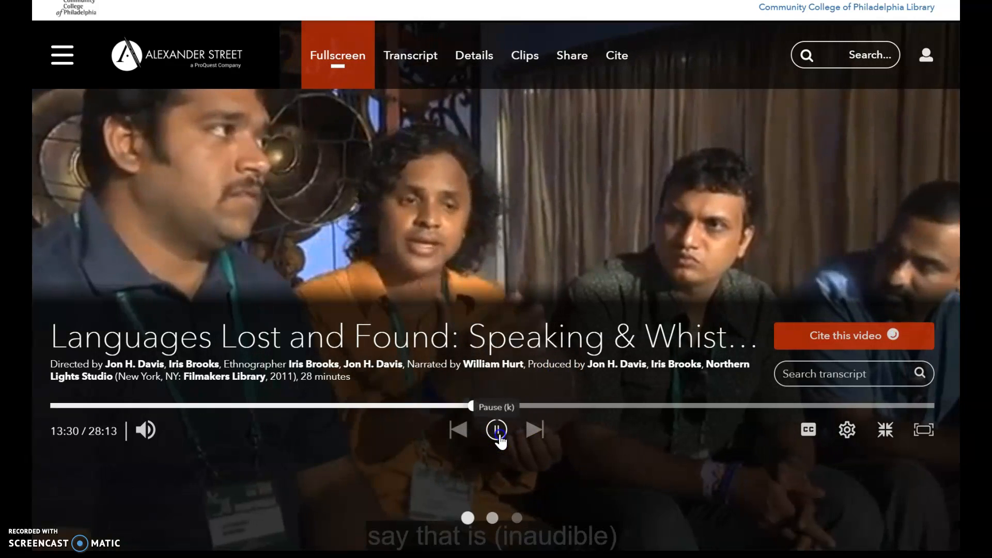
{"action": "left_click", "coordinate": [497, 429]}
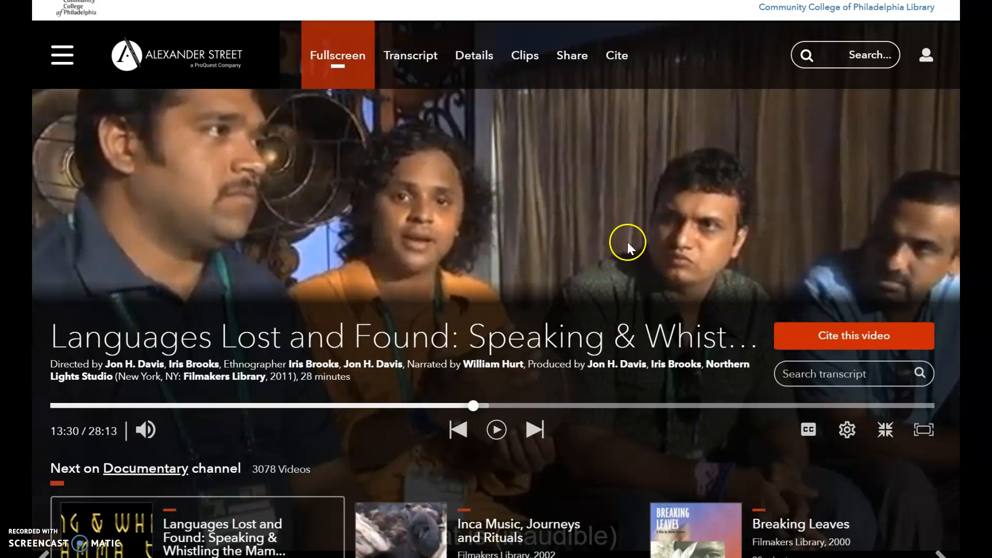
{"action": "mouse_move", "coordinate": [451, 177]}
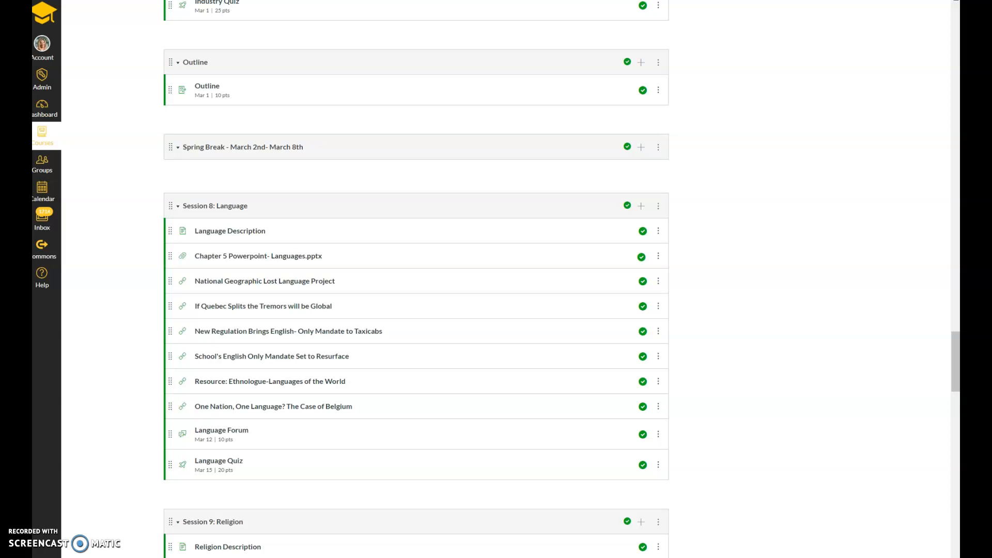
Scroll the Modules page down past Session 8 to Session 9: Religion
{"action": "scroll", "scroll_direction": "down", "scroll_amount": 3}
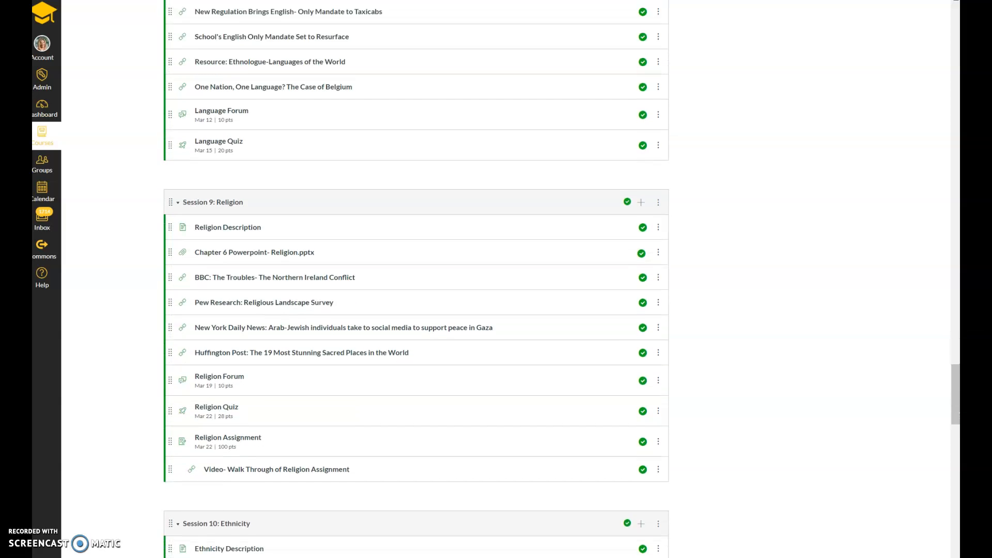
{"action": "scroll", "scroll_direction": "down", "scroll_amount": 3}
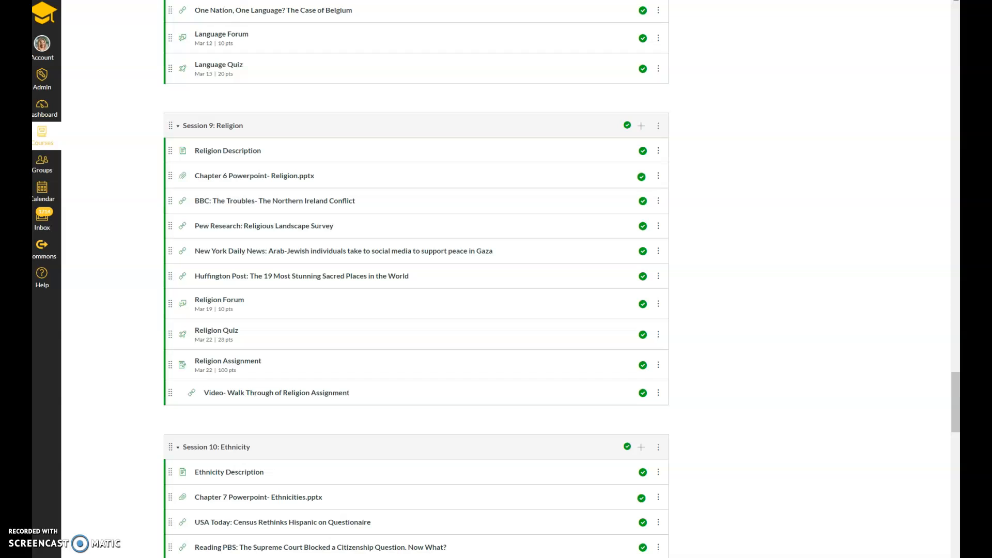
{"action": "mouse_move", "coordinate": [264, 226]}
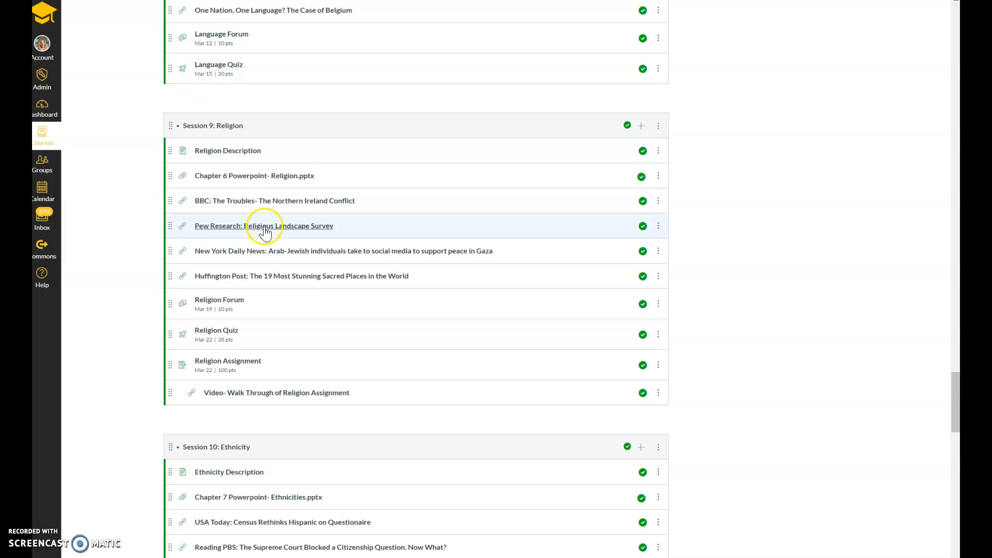
{"action": "mouse_move", "coordinate": [298, 392]}
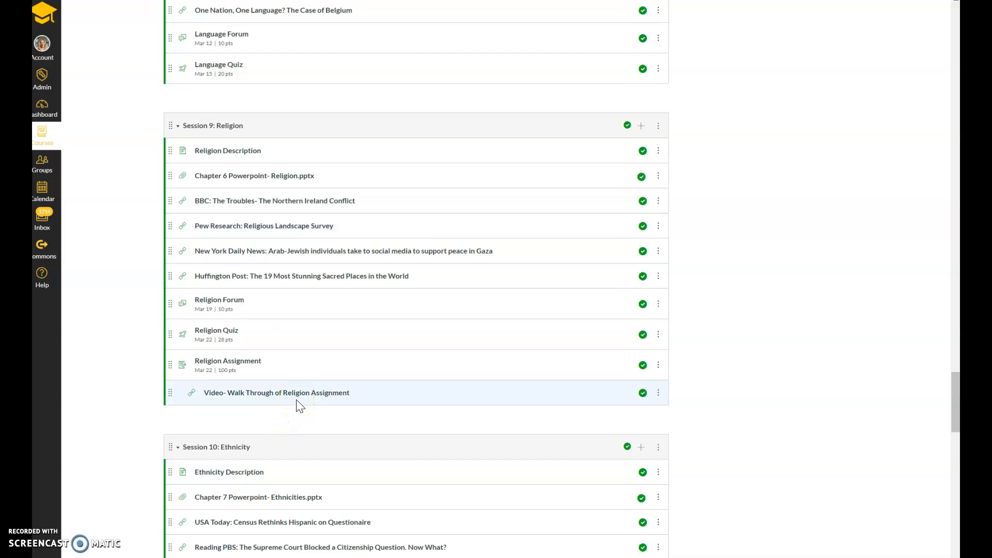
{"action": "mouse_move", "coordinate": [234, 364]}
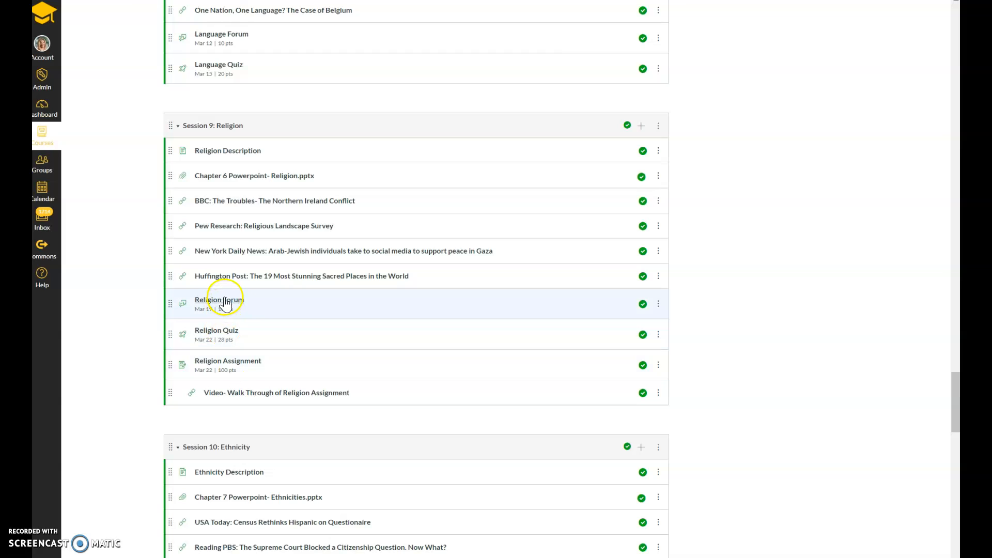
{"action": "mouse_move", "coordinate": [223, 299]}
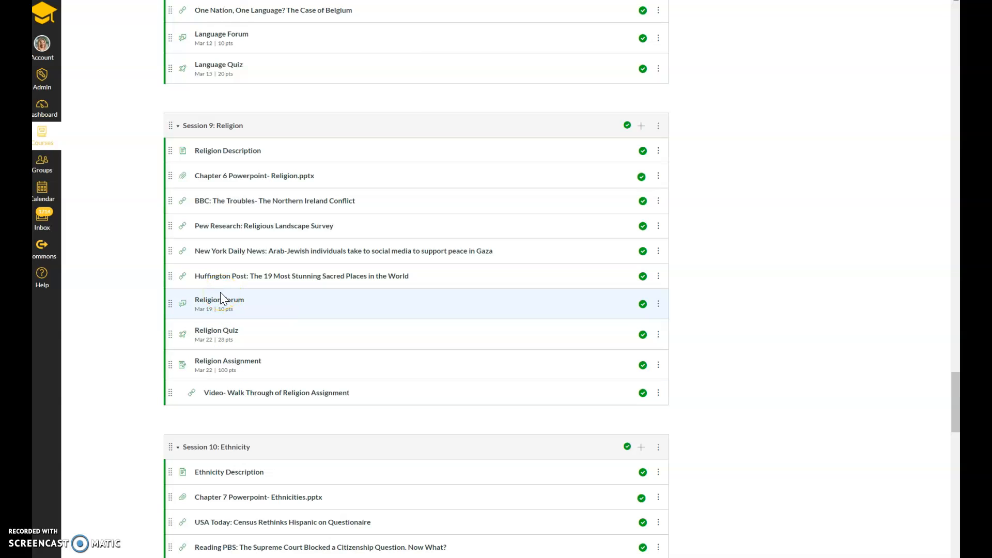
{"action": "mouse_move", "coordinate": [219, 299]}
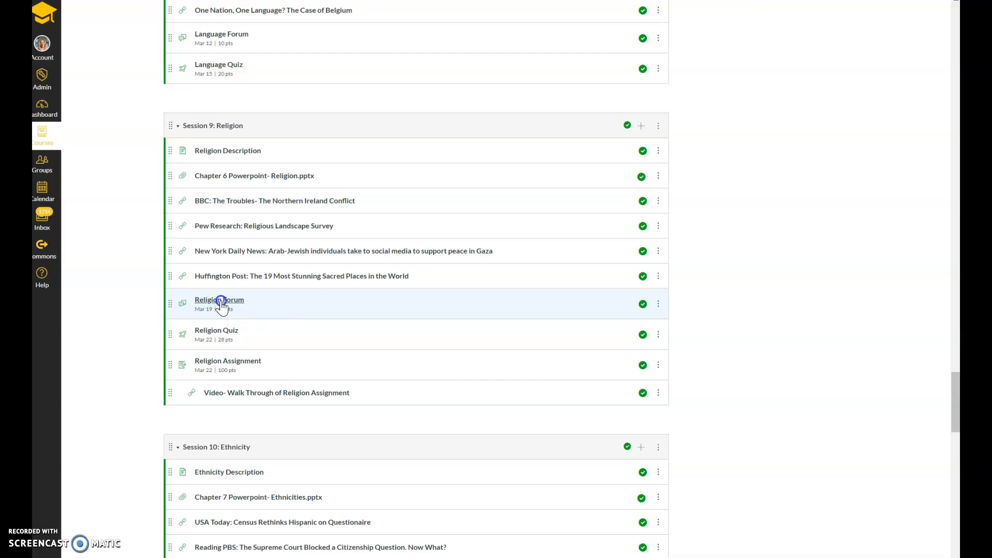
Show the Religion Forum graded discussion with its directions and four questions
{"action": "left_click", "coordinate": [219, 300]}
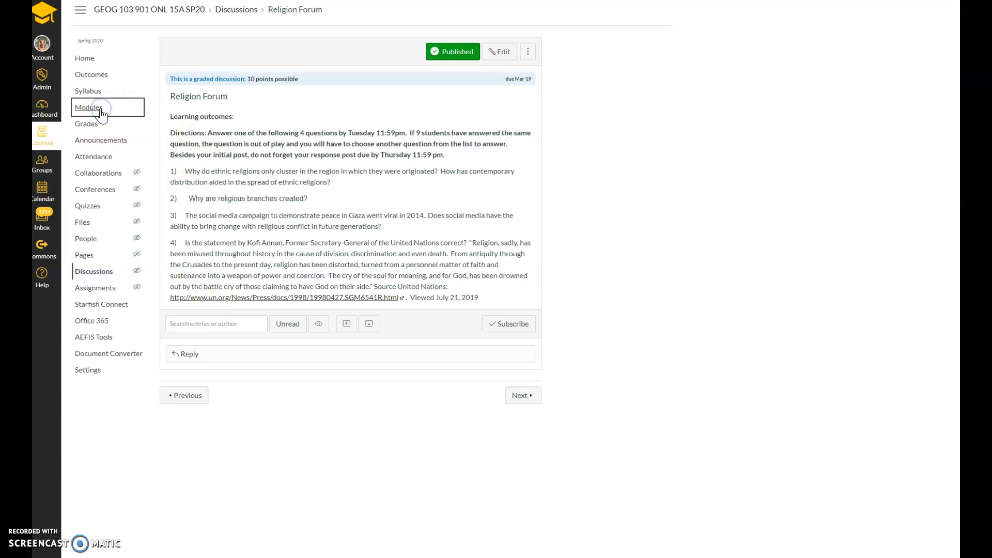
Return to the course Modules list and scroll down to the later sessions
{"action": "left_click", "coordinate": [88, 107]}
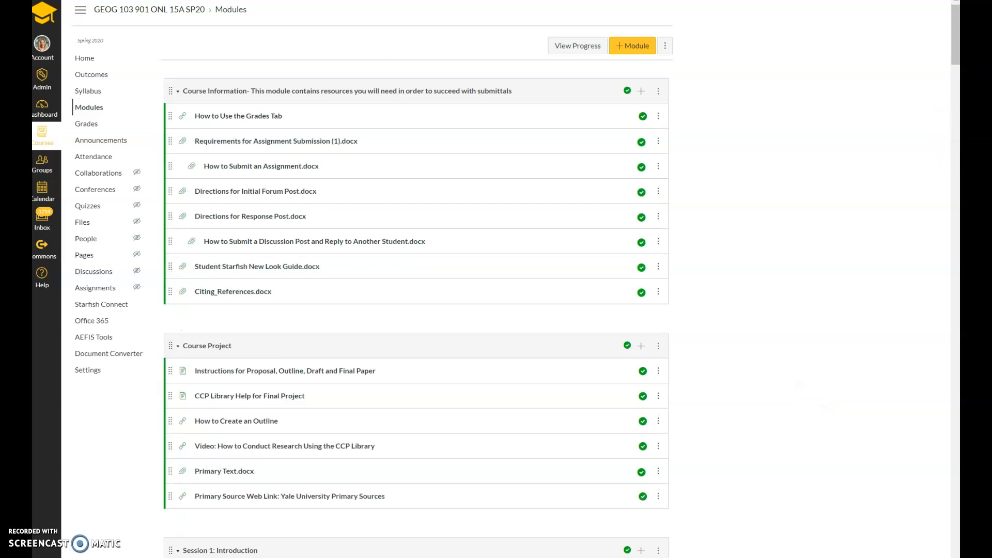
{"action": "scroll", "scroll_direction": "down", "scroll_amount": 3}
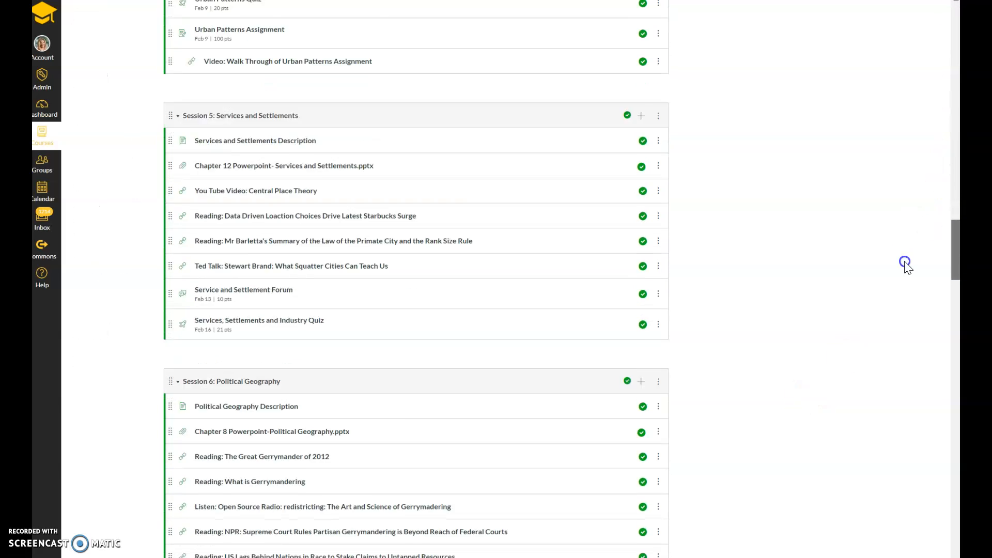
{"action": "scroll", "scroll_direction": "down", "scroll_amount": 3}
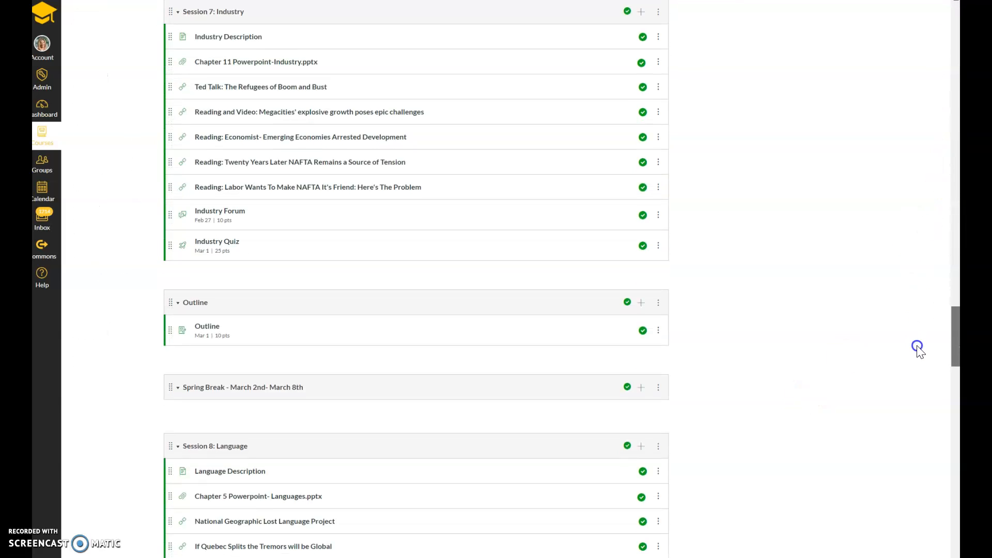
{"action": "scroll", "scroll_direction": "down", "scroll_amount": 3}
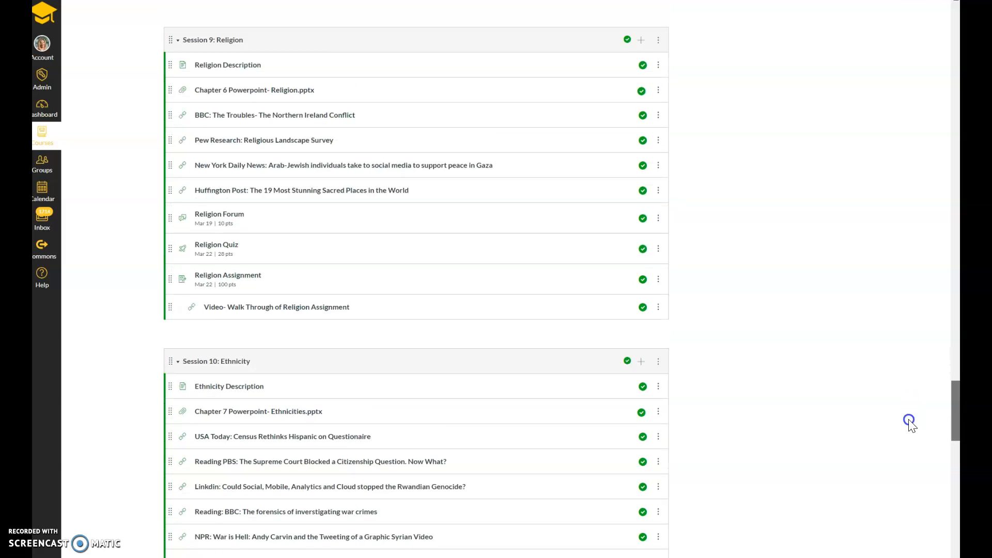
{"action": "scroll", "scroll_direction": "down", "scroll_amount": 3}
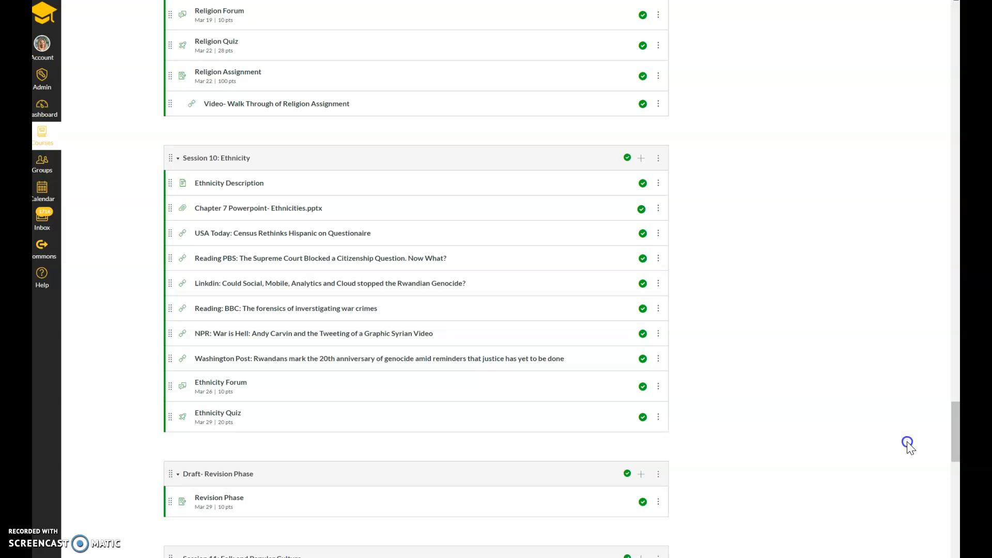
Highlight the Draft- Revision Phase header and scroll to Final Paper and Session 13: Environmental and Food
{"action": "double_click", "coordinate": [218, 473]}
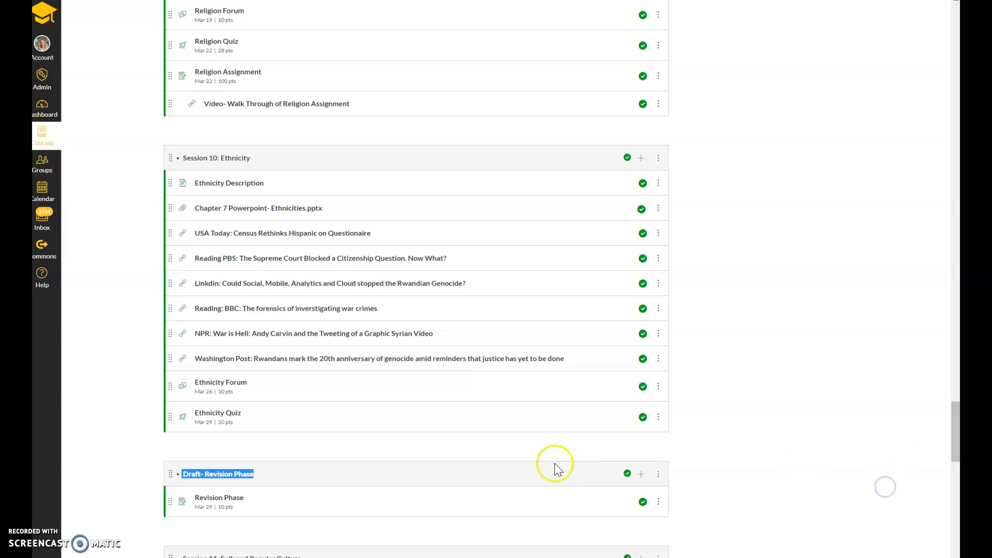
{"action": "mouse_move", "coordinate": [273, 489]}
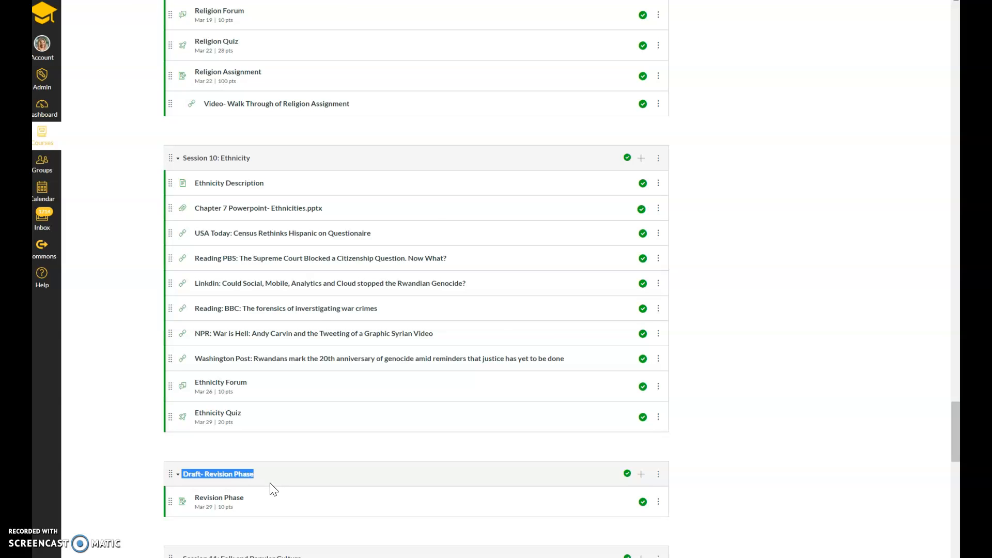
{"action": "scroll", "scroll_direction": "down", "scroll_amount": 3}
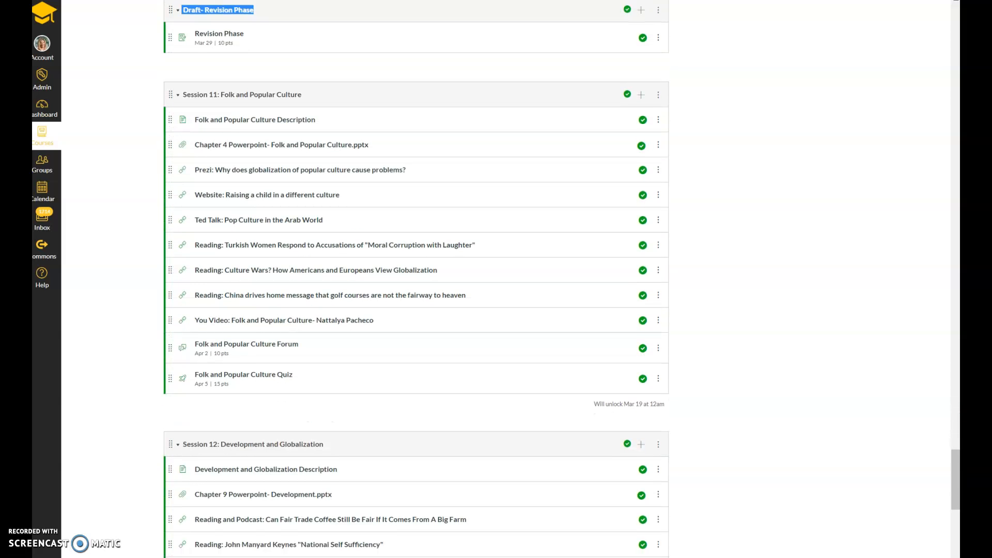
{"action": "scroll", "scroll_direction": "up", "scroll_amount": 3}
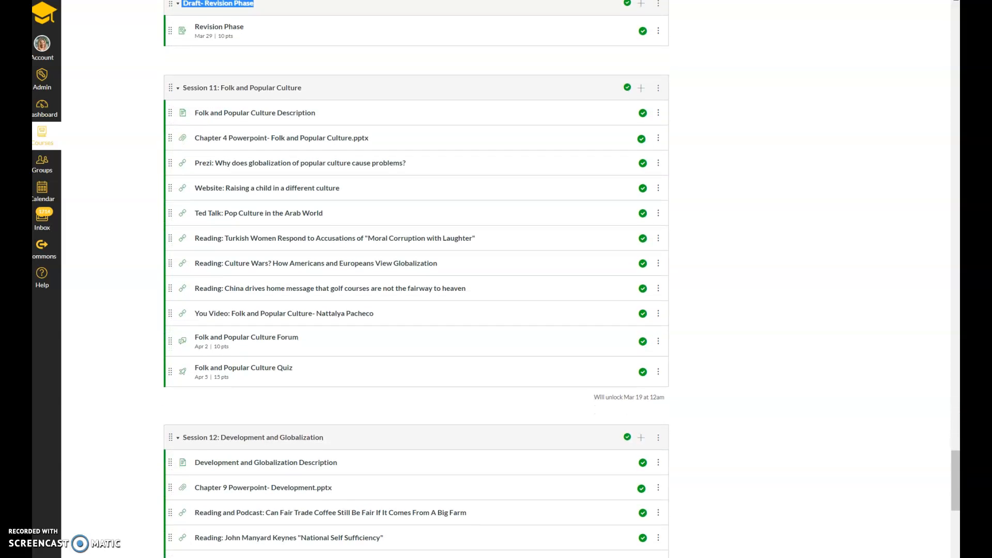
{"action": "scroll", "scroll_direction": "down", "scroll_amount": 3}
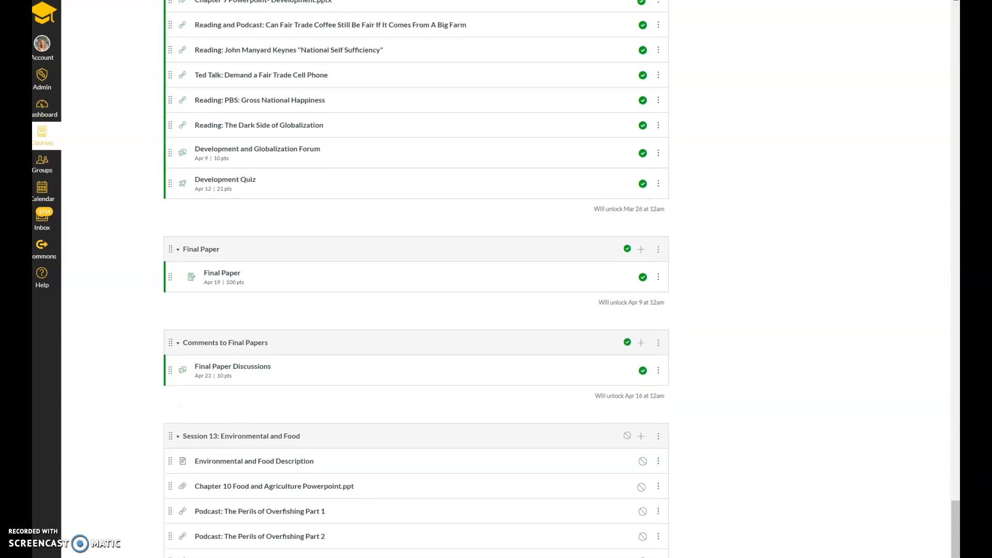